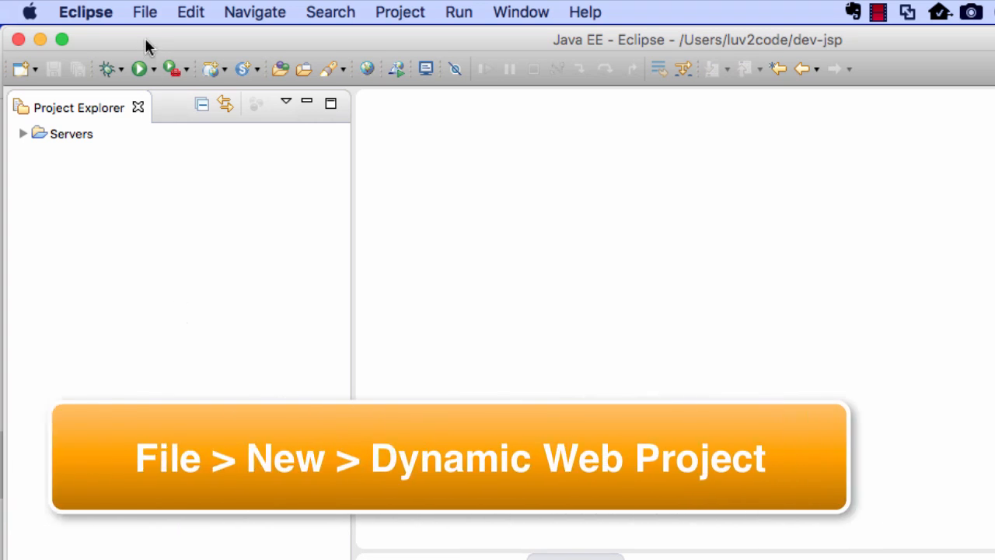
Start the New Dynamic Web Project wizard from the File > New menu
left_click(144, 12)
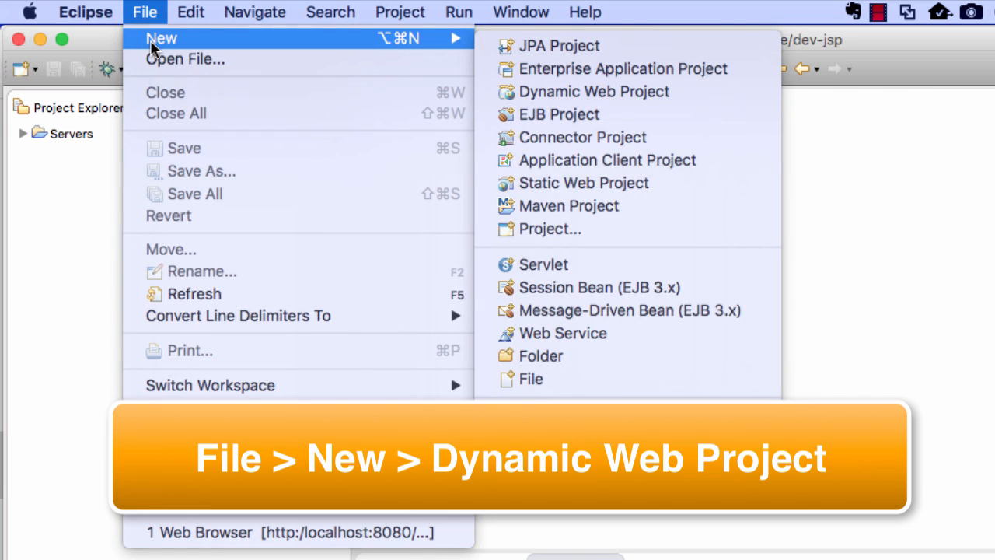
mouse_move(691, 92)
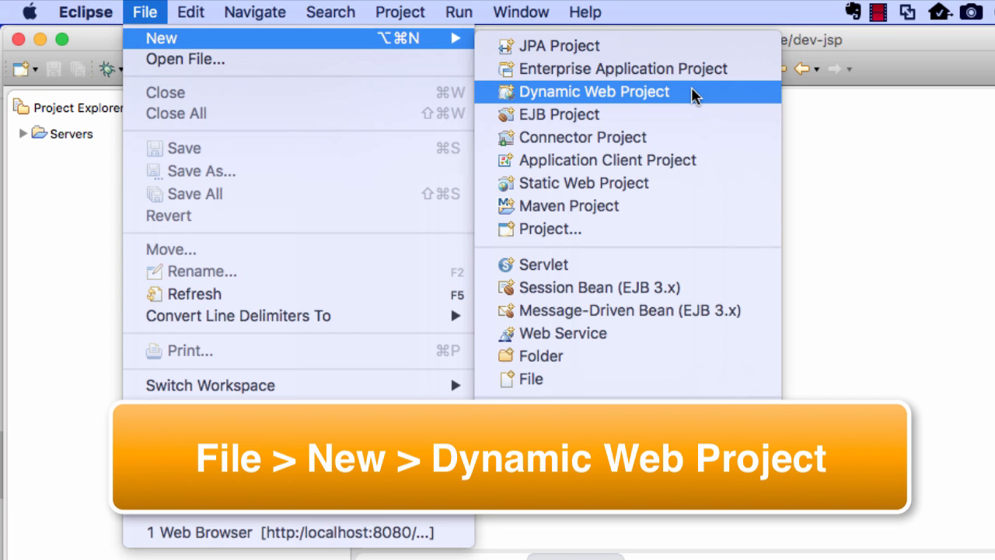
left_click(593, 92)
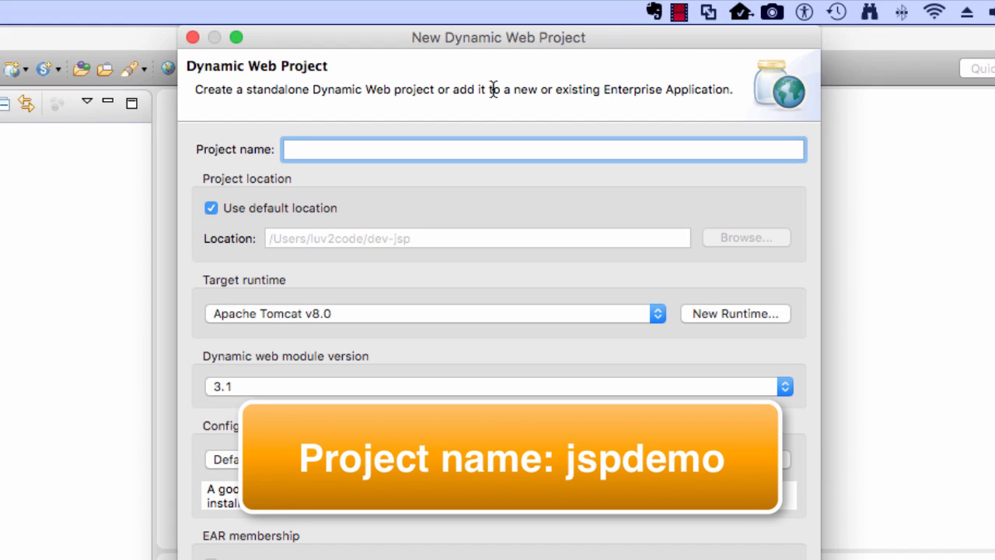
Create the dynamic web project 'jspdemo' targeting Apache Tomcat v8.0
type("jspde")
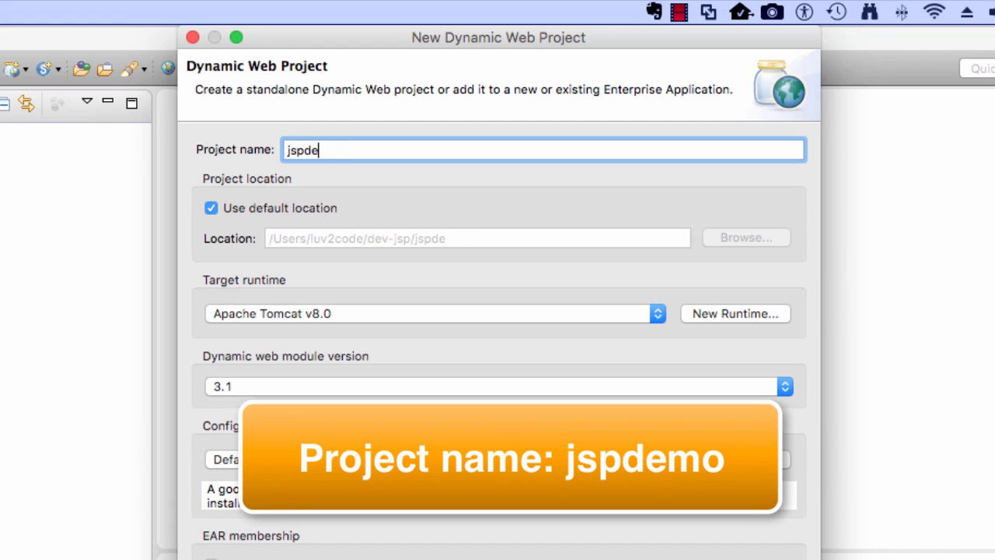
type("mo")
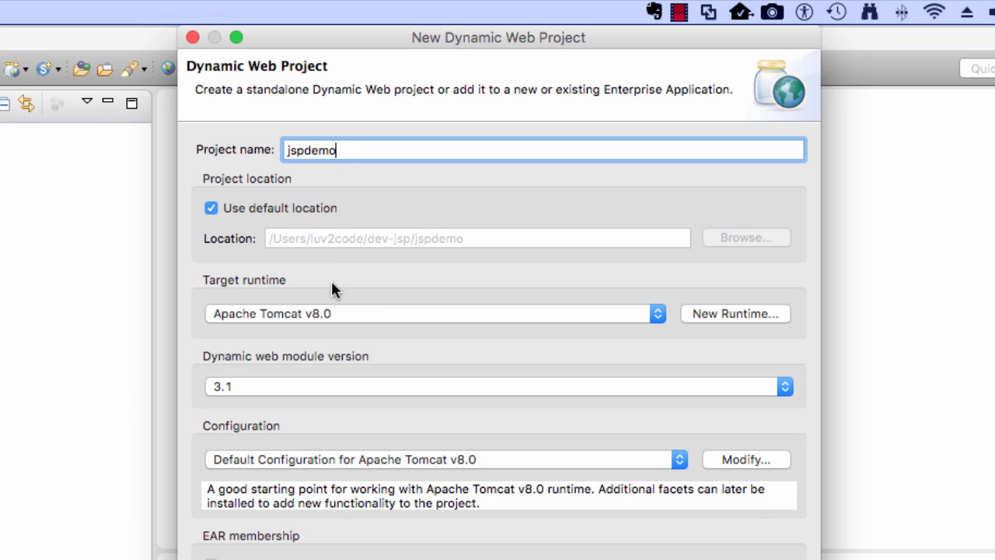
mouse_move(346, 386)
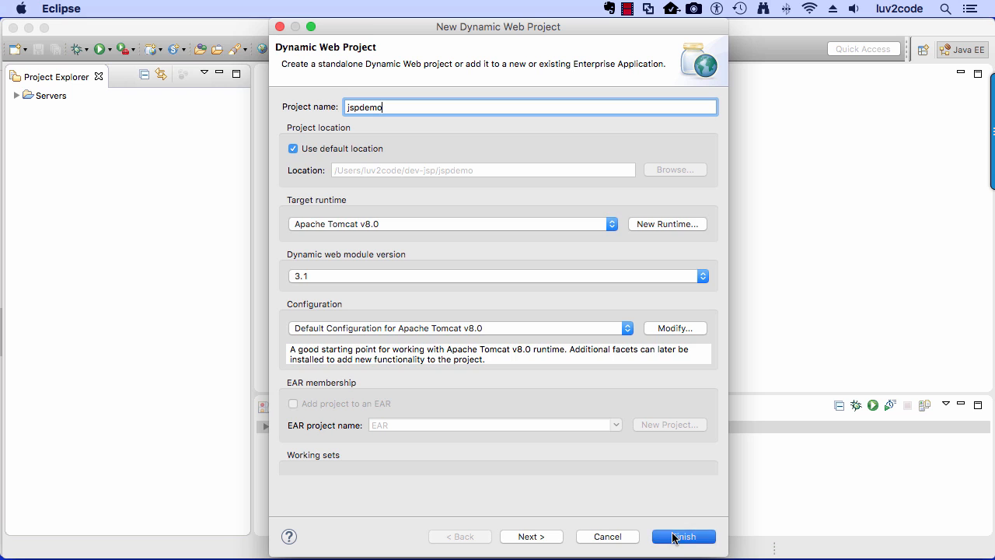
left_click(682, 536)
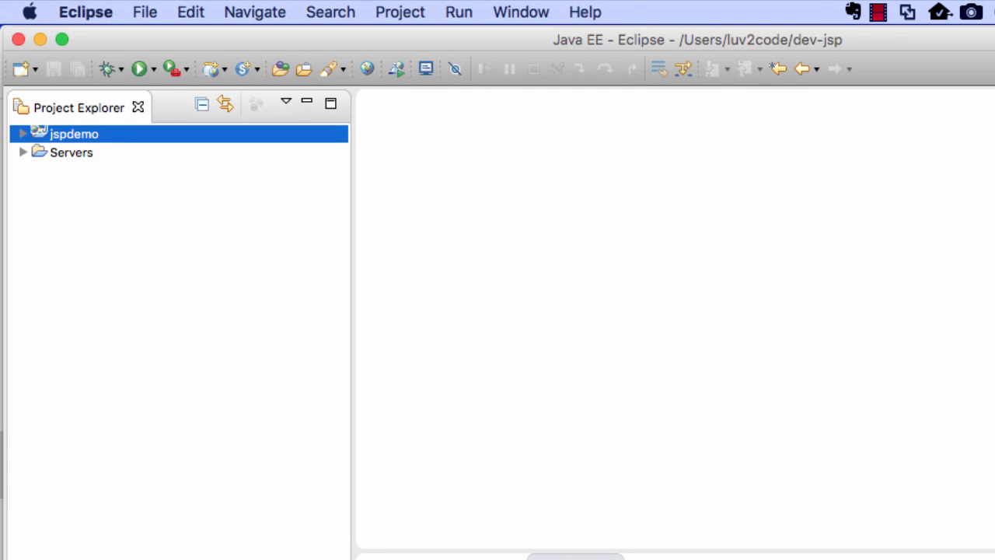
Expand jspdemo and its WebContent folder to reveal META-INF and WEB-INF
left_click(23, 134)
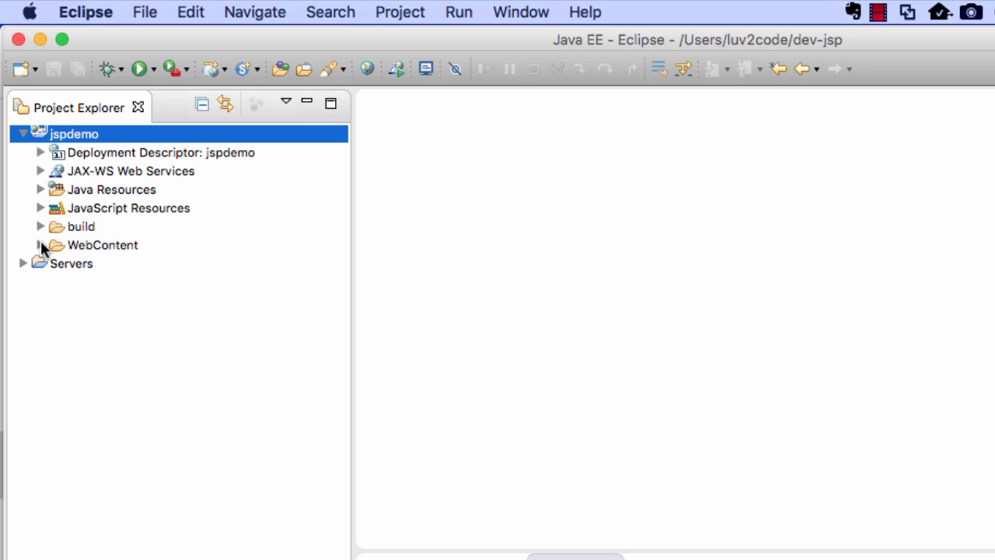
left_click(40, 245)
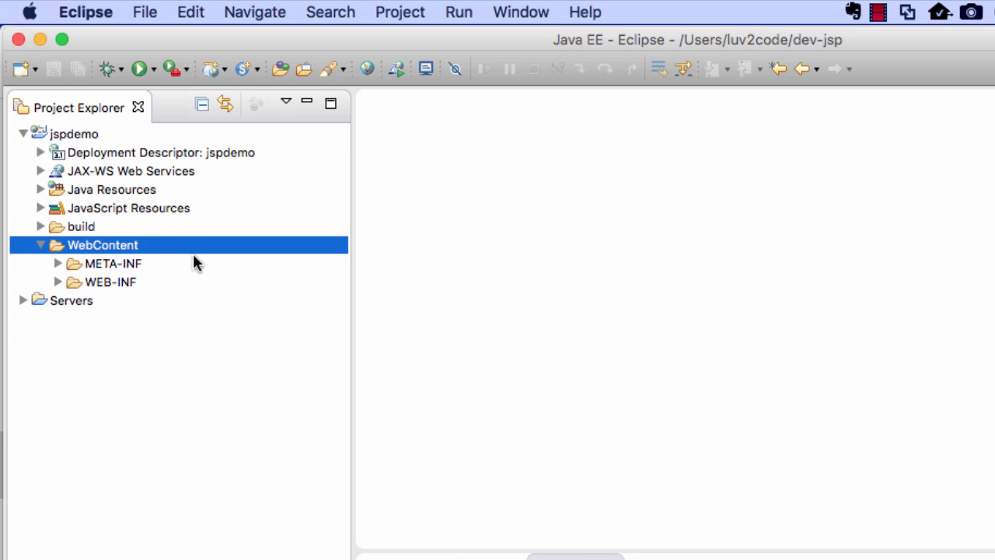
right_click(102, 244)
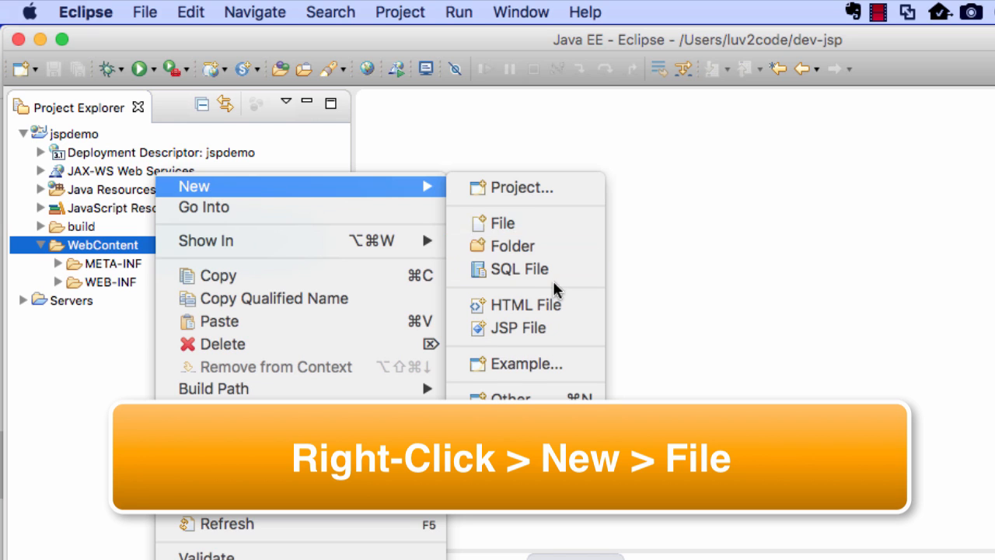
Create a new file 'helloworld.jsp' inside the WebContent folder
left_click(502, 223)
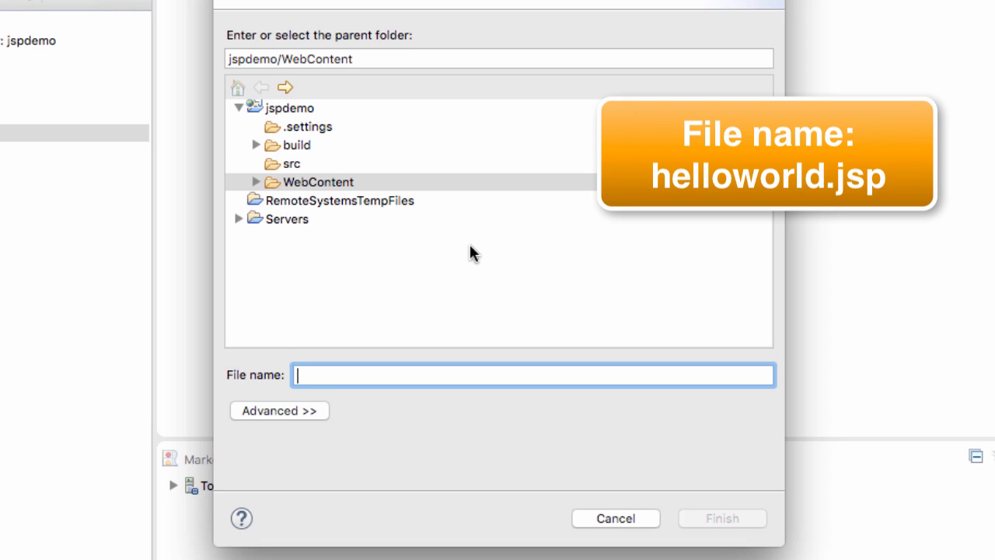
type("helloworld")
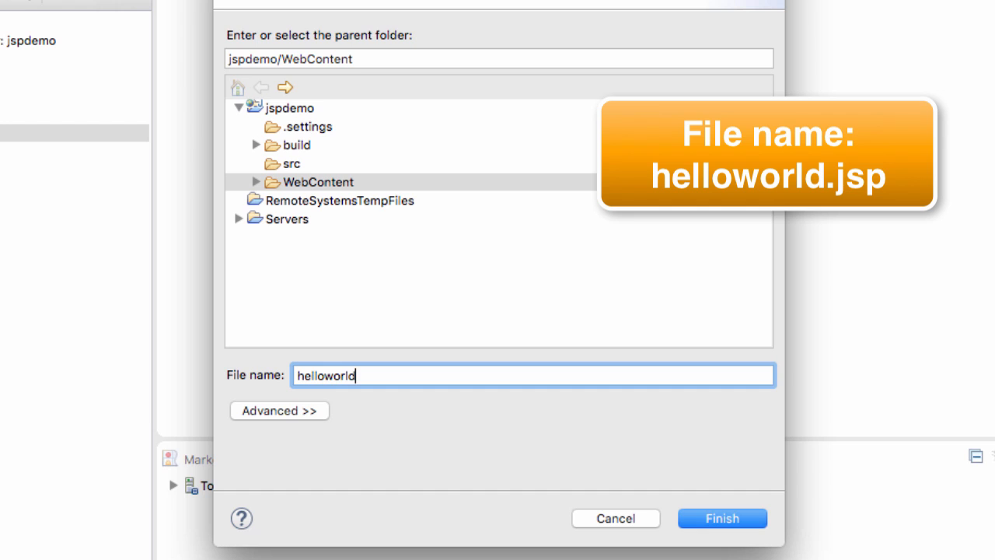
type(".jsp")
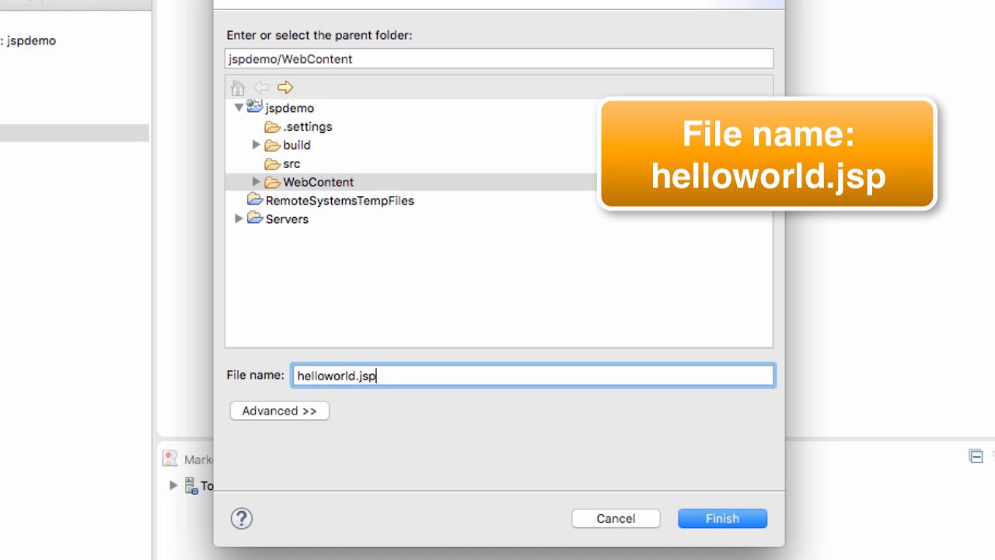
mouse_move(489, 253)
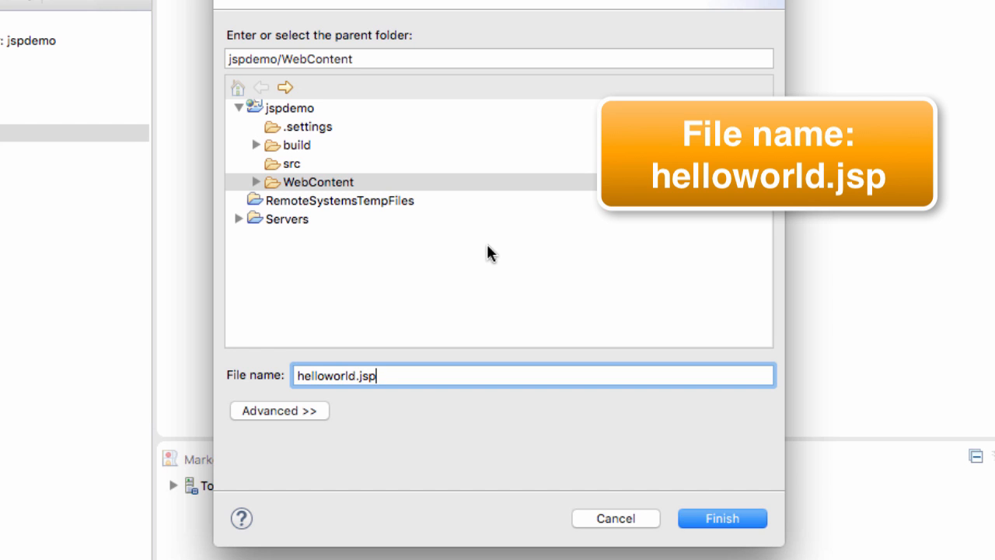
mouse_move(703, 517)
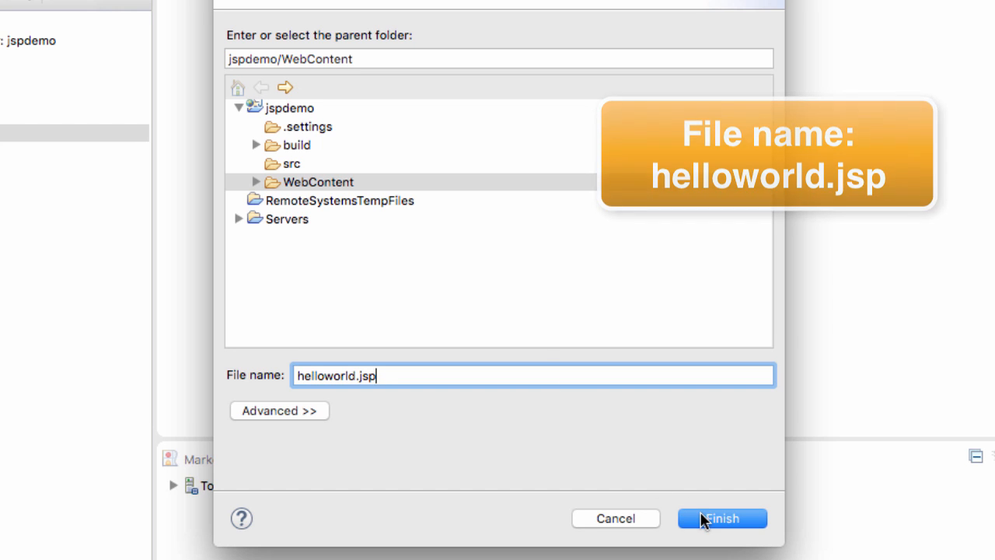
left_click(721, 518)
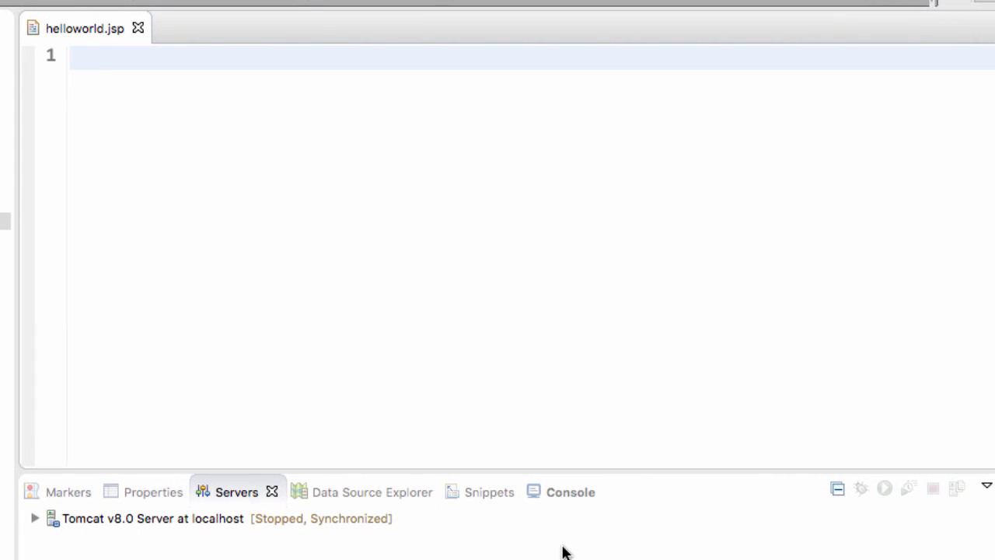
Write the html and body tags with an h3 heading 'Hello World of Java!'
type("<")
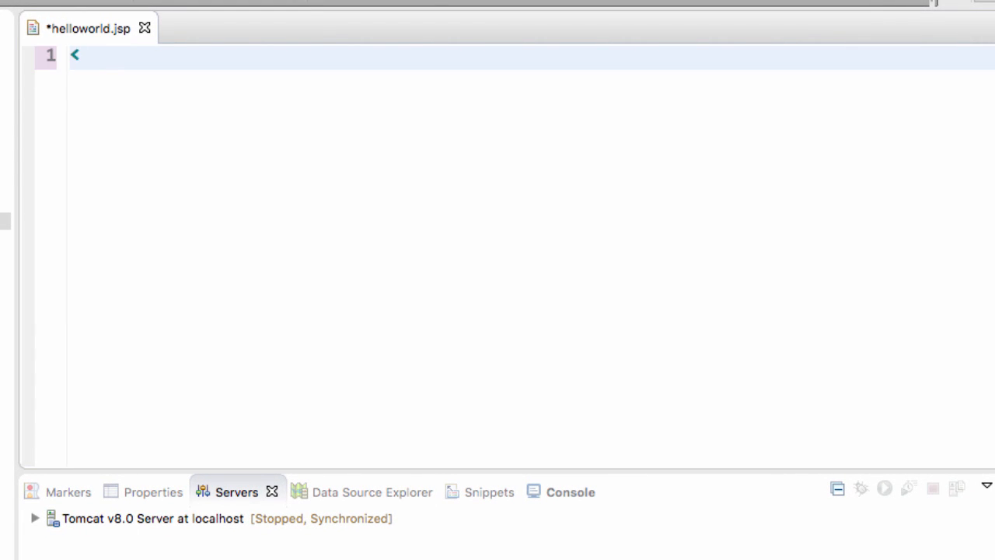
type("html>")
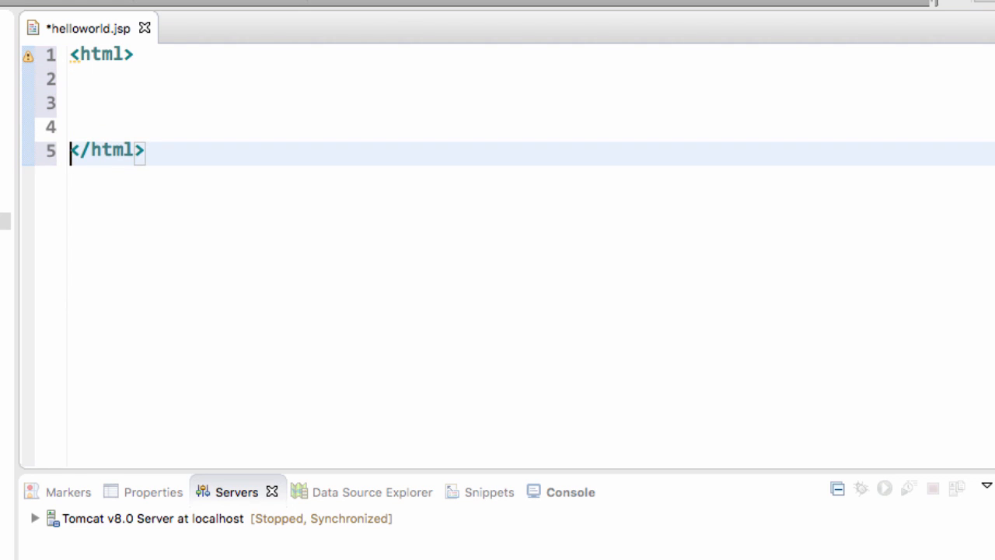
type("<bo")
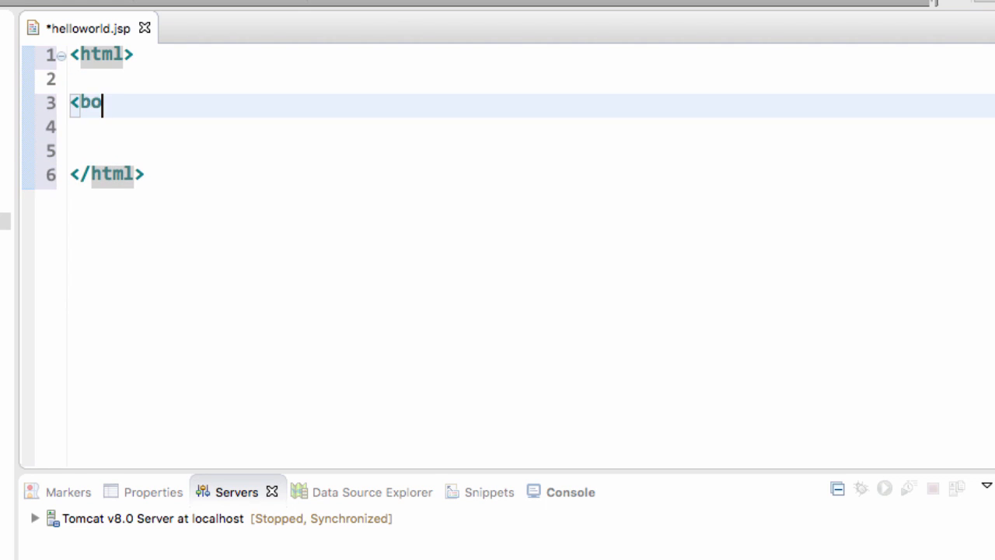
type("dy>")
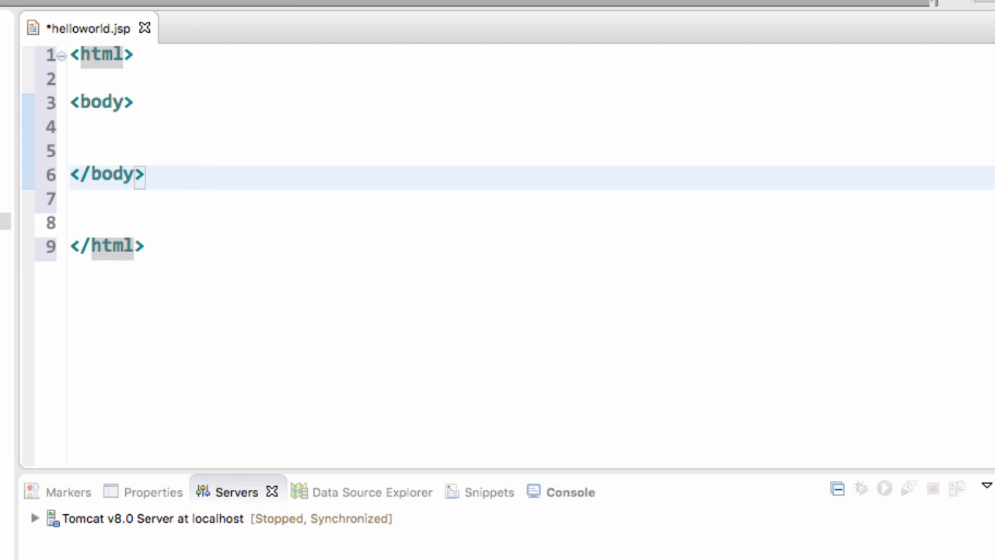
type("<h3></h3>")
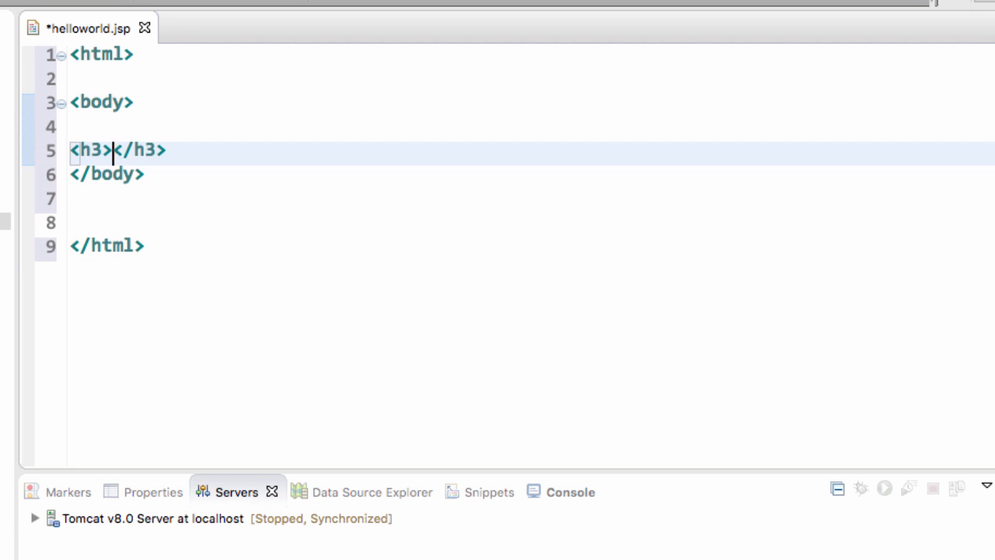
type("Hello Wo")
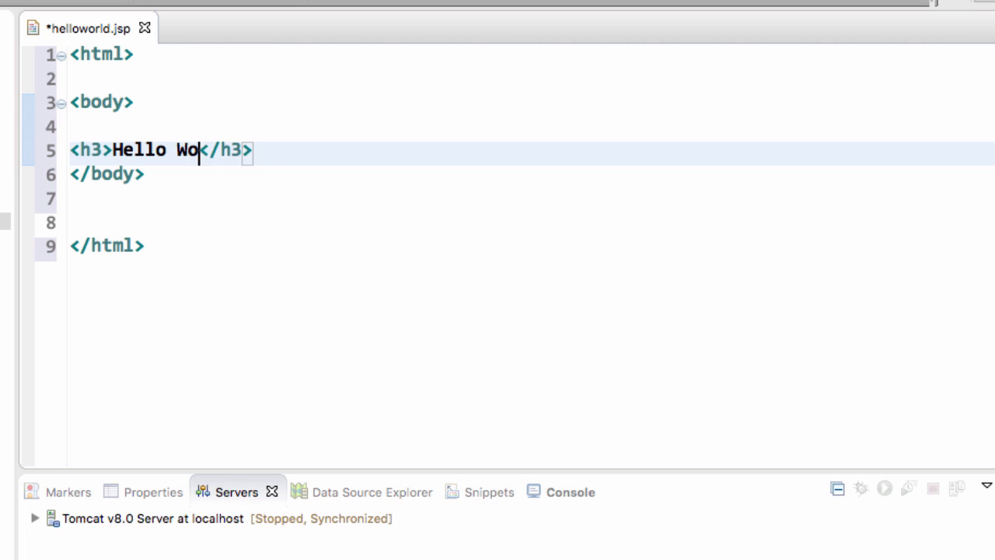
type("rld of Java!")
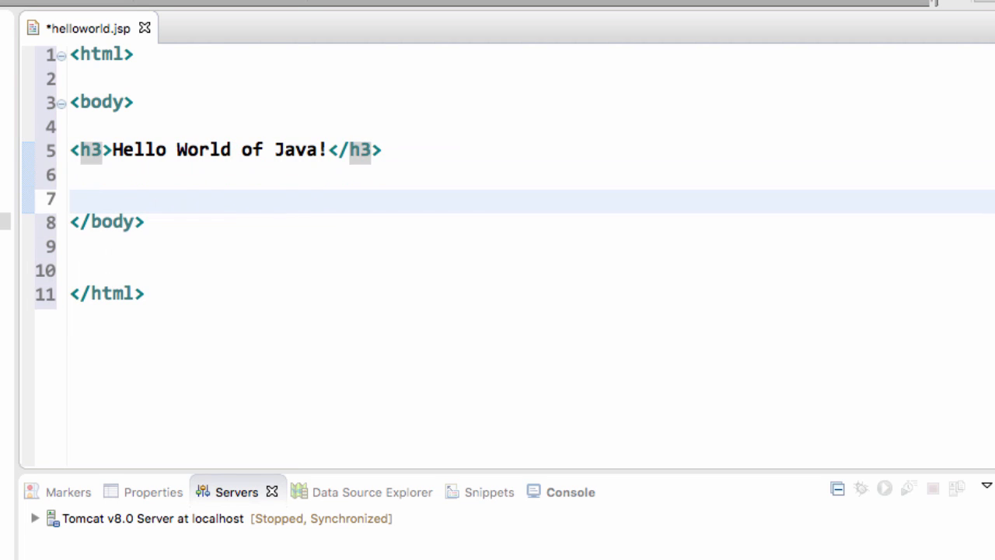
Add 'The time on the server is <%= new java.util.Date() %>' and save the file
type("The time on the servi")
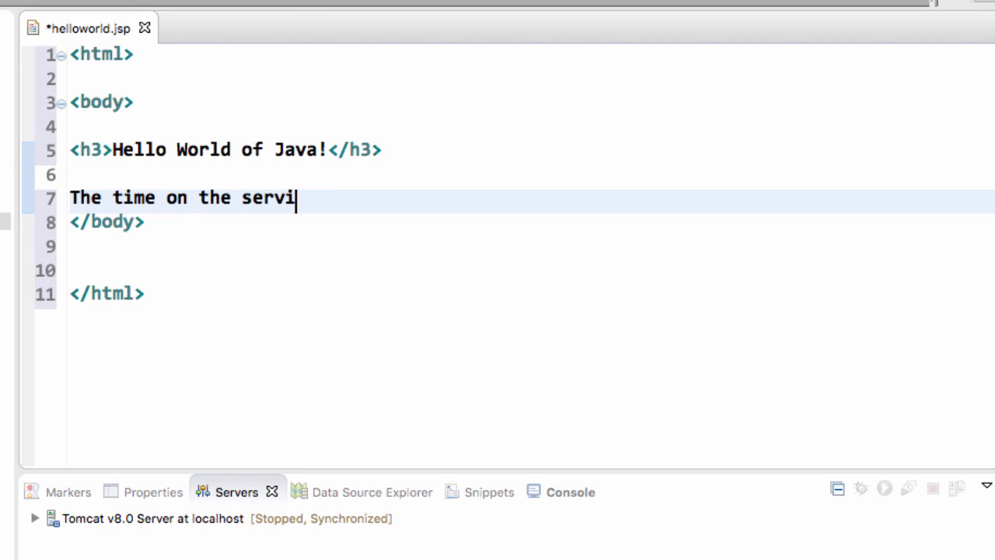
type("er is")
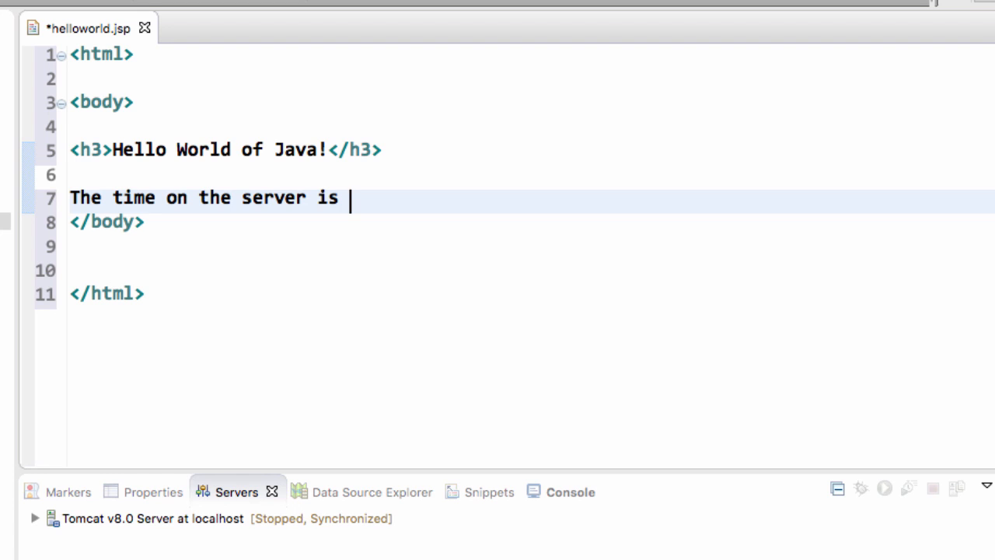
type("<% %>")
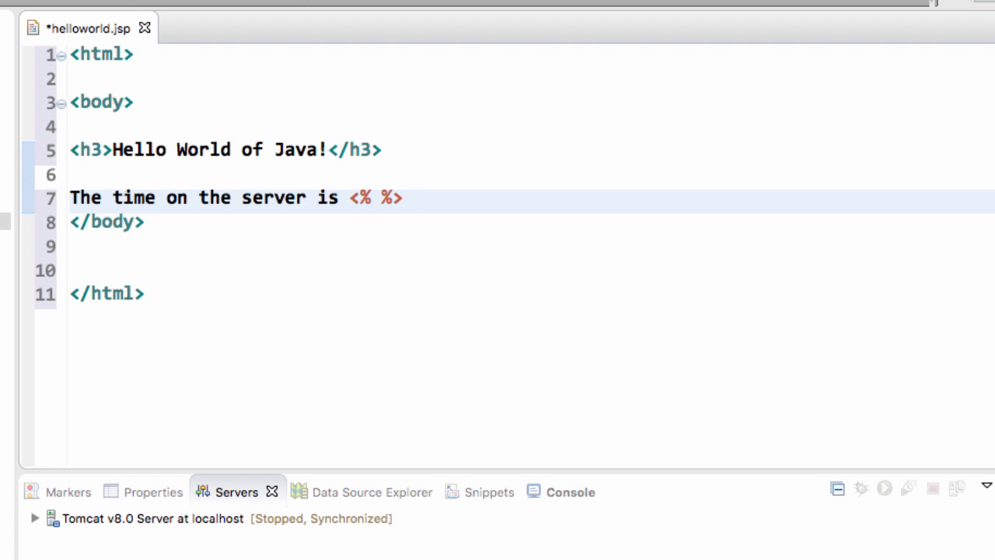
type("= ne")
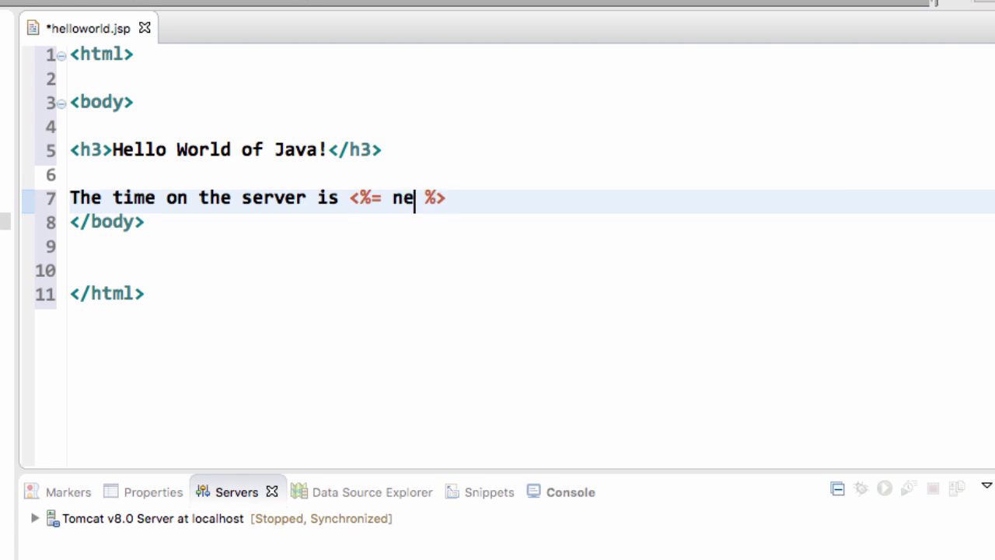
type("w java.util.Da")
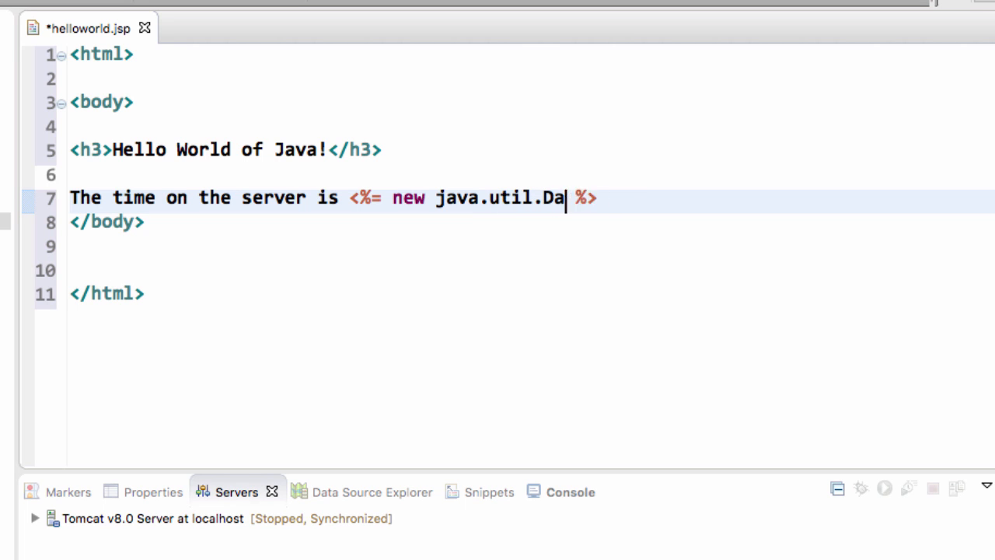
type("te()")
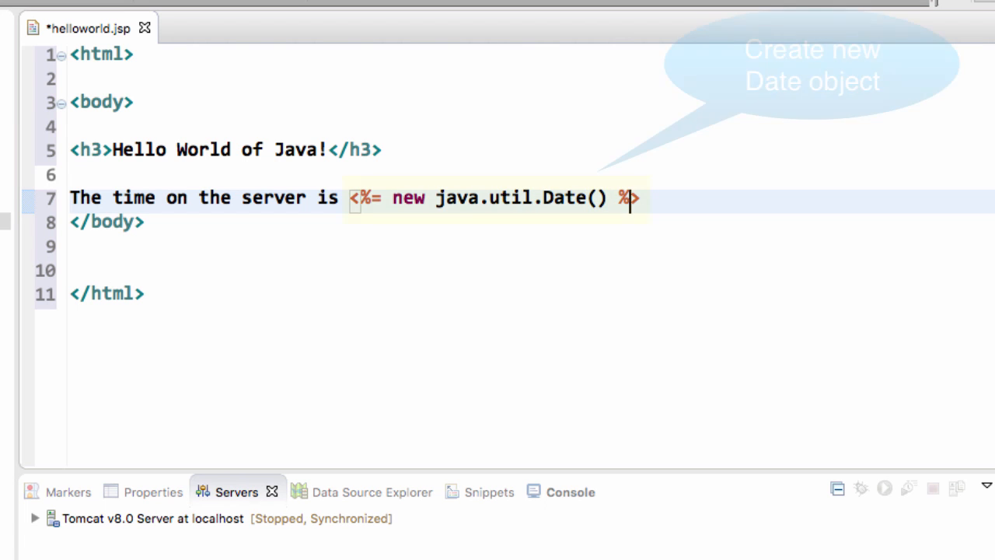
key("Return")
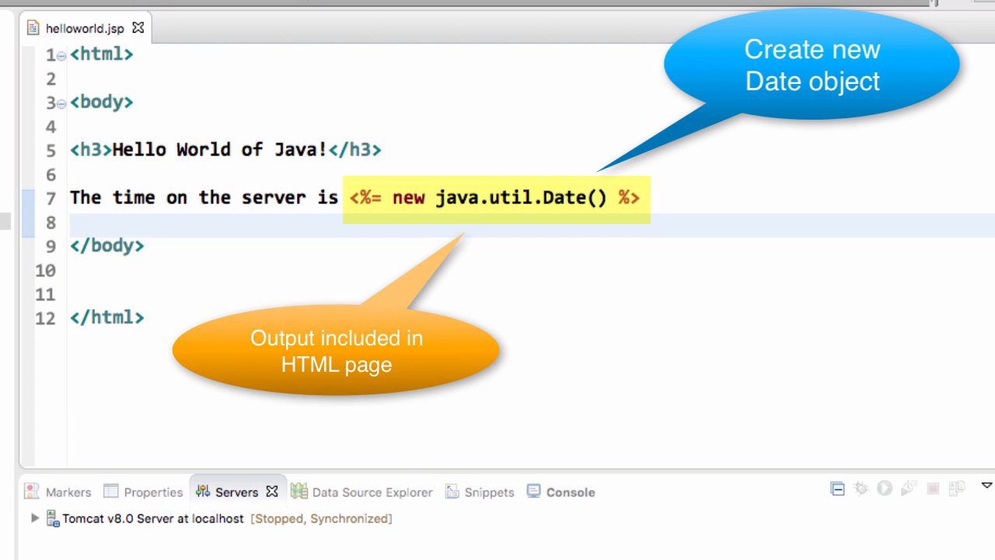
left_click(71, 223)
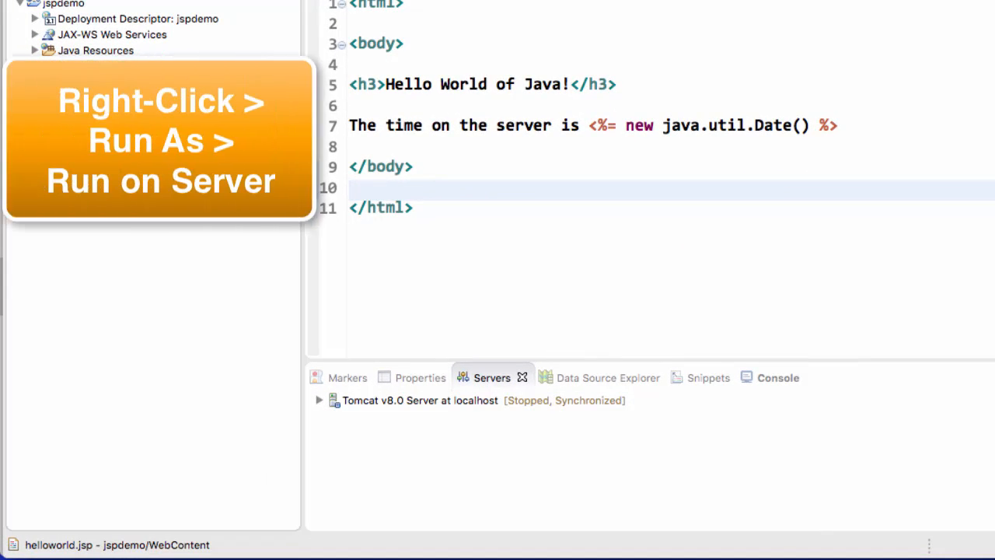
Choose Run As > Run on Server for helloworld.jsp in Project Explorer
left_click(105, 145)
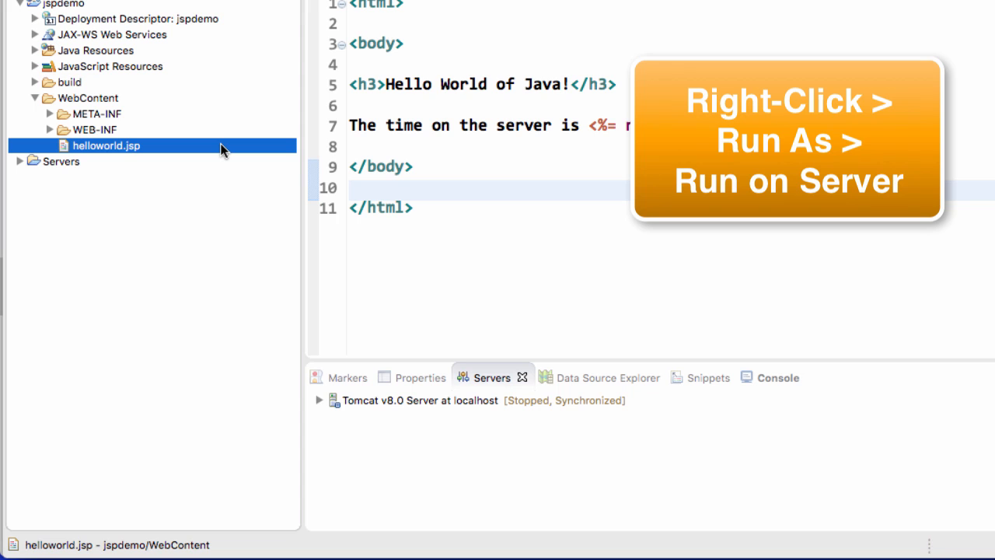
mouse_move(156, 149)
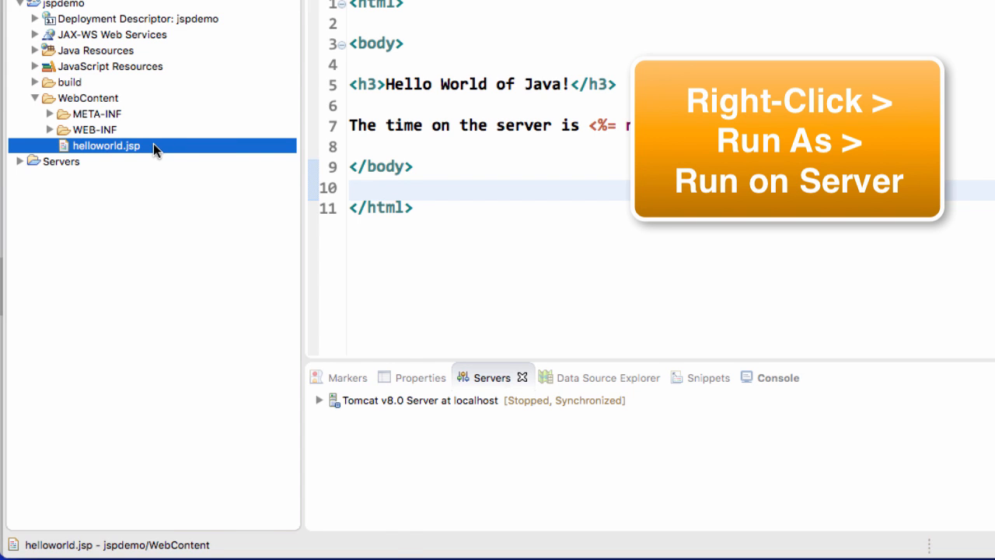
right_click(105, 145)
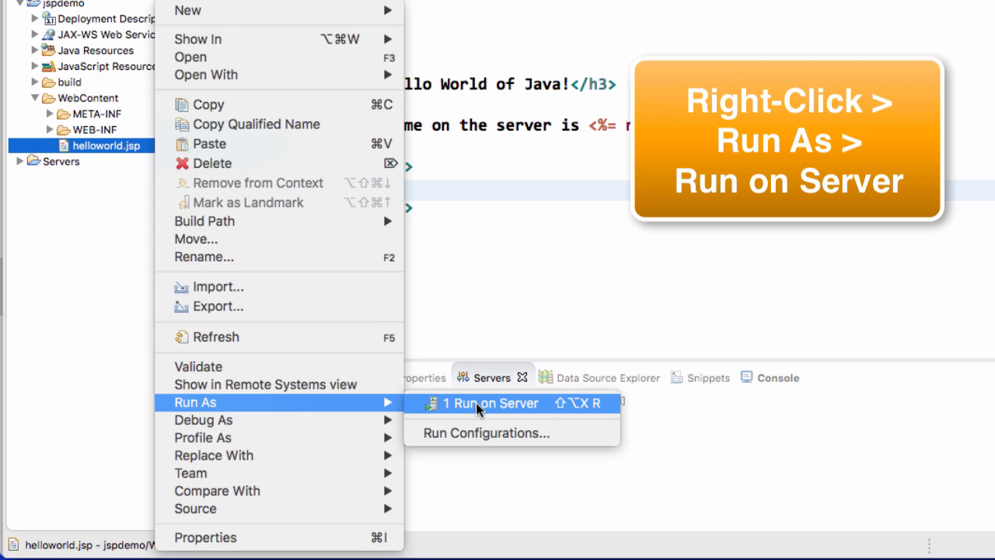
mouse_move(544, 410)
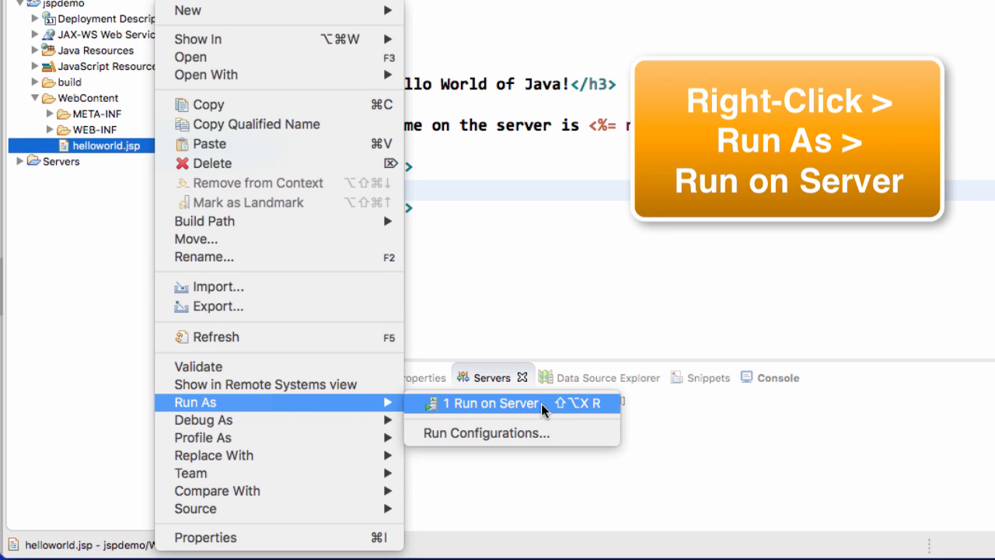
left_click(493, 402)
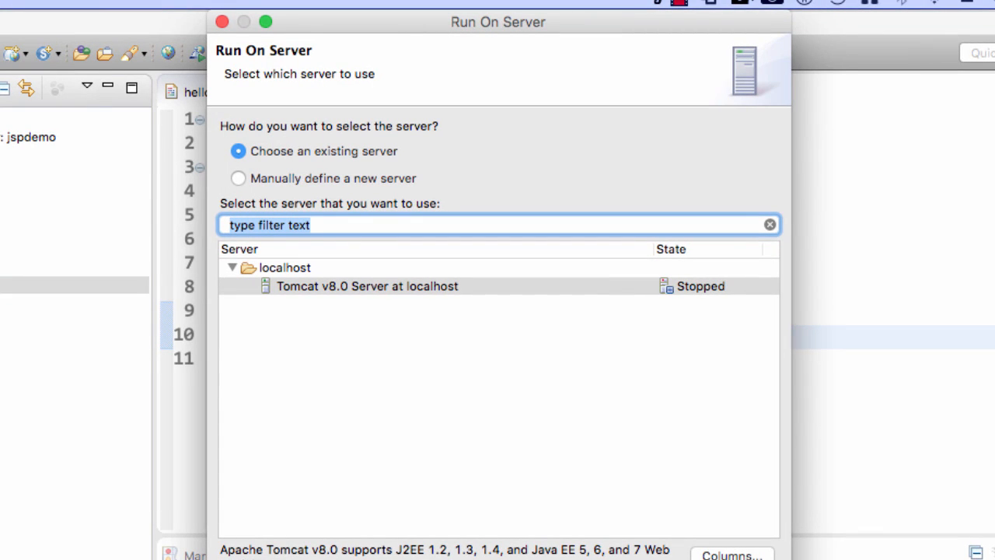
mouse_move(379, 291)
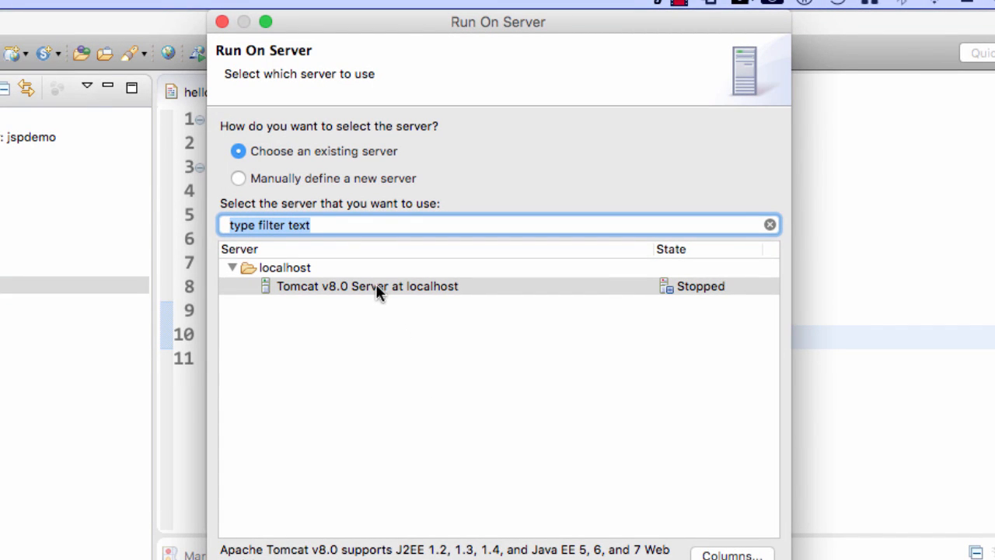
Launch on Tomcat v8.0 Server at localhost, set to always use this server
left_click(366, 285)
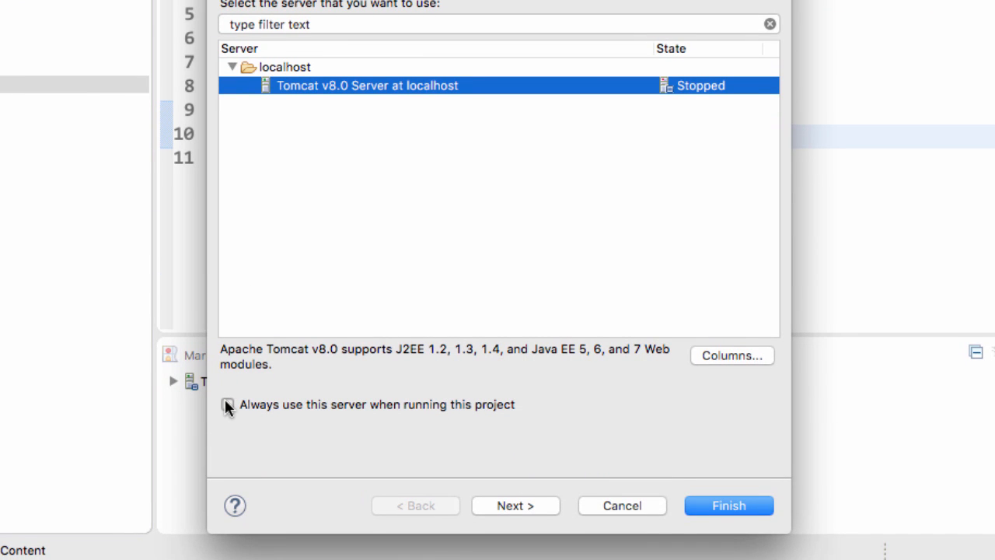
left_click(227, 404)
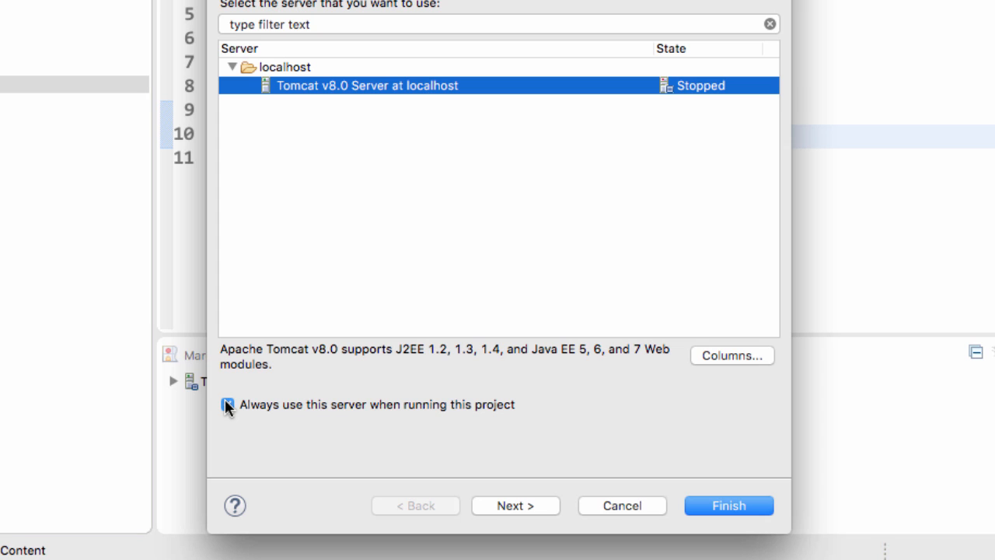
left_click(227, 404)
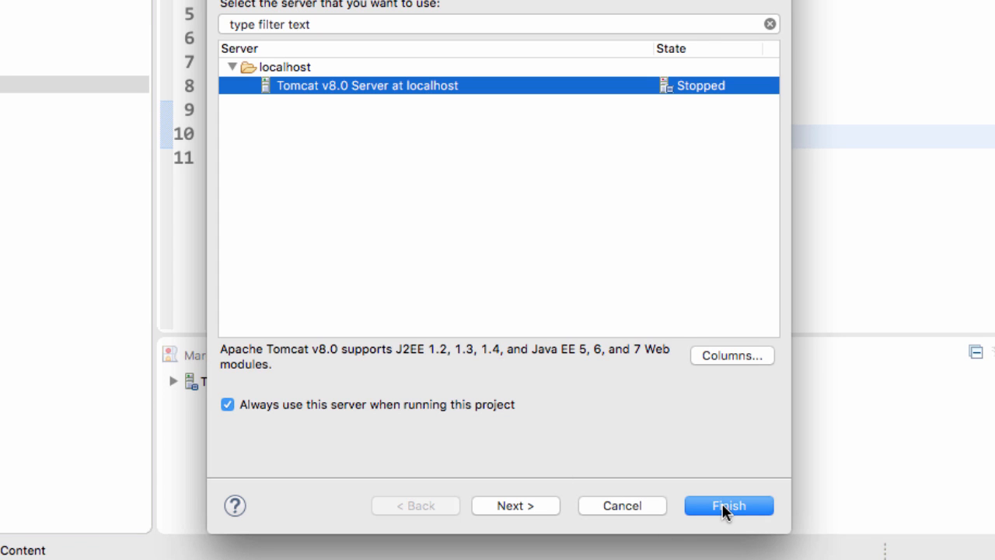
left_click(727, 505)
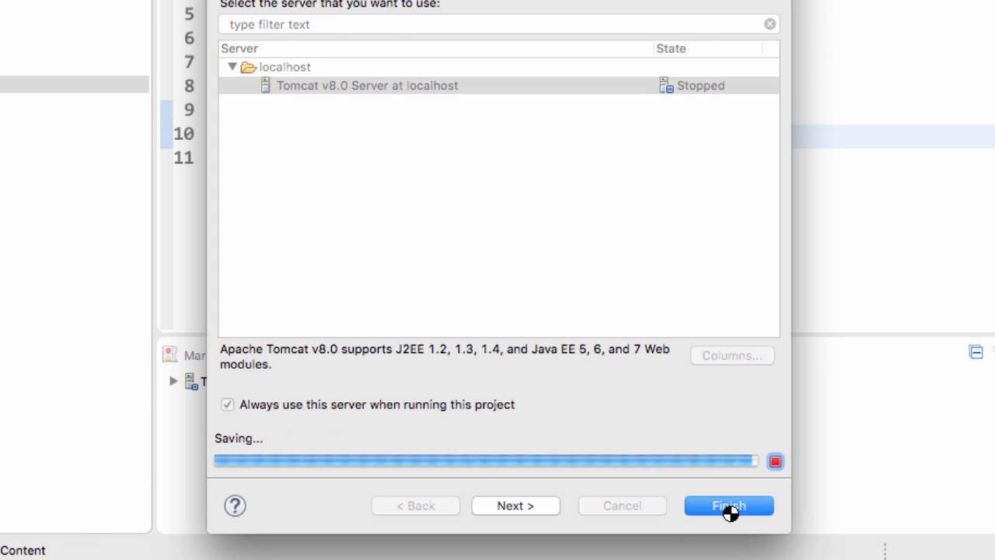
left_click(728, 505)
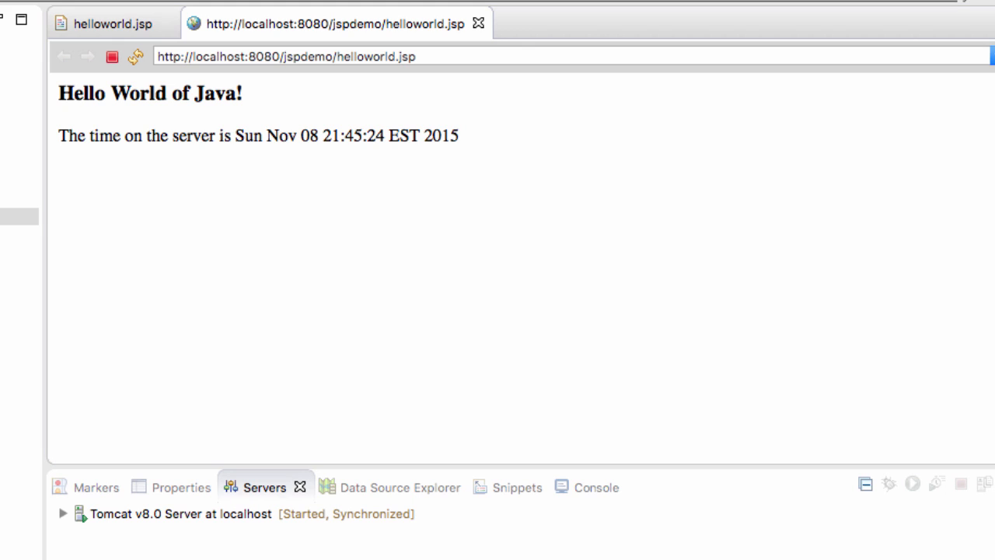
mouse_move(239, 133)
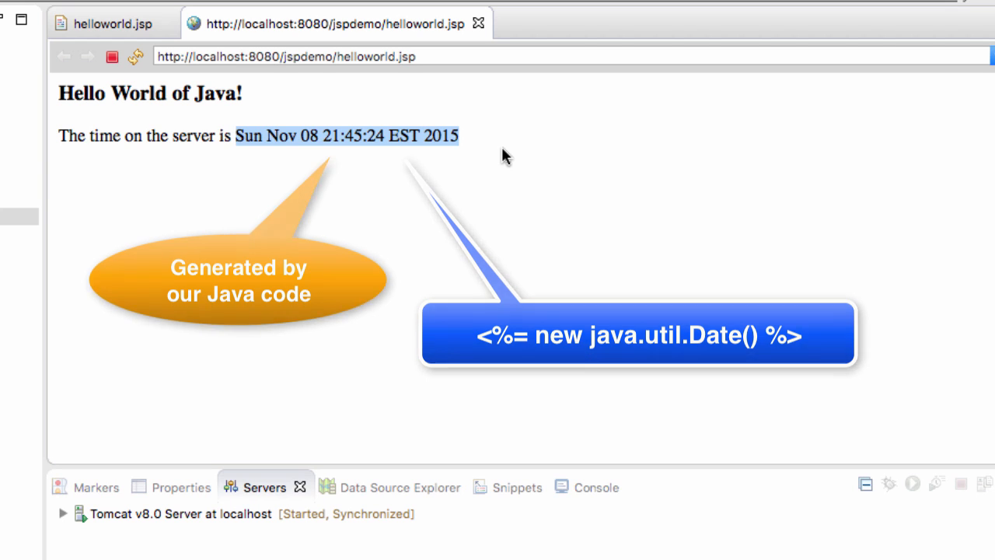
Copy the helloworld.jsp URL from the internal browser's address bar
left_click(311, 56)
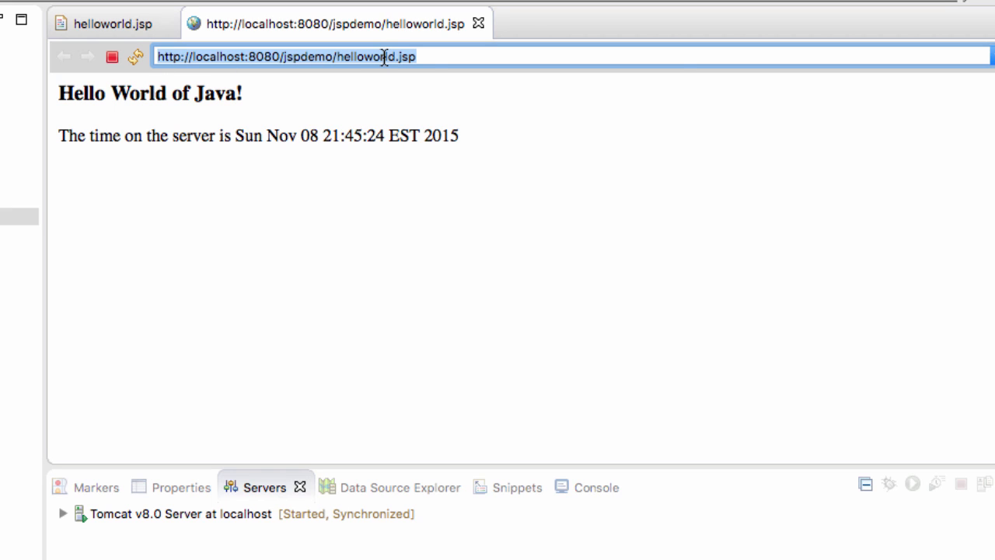
right_click(384, 56)
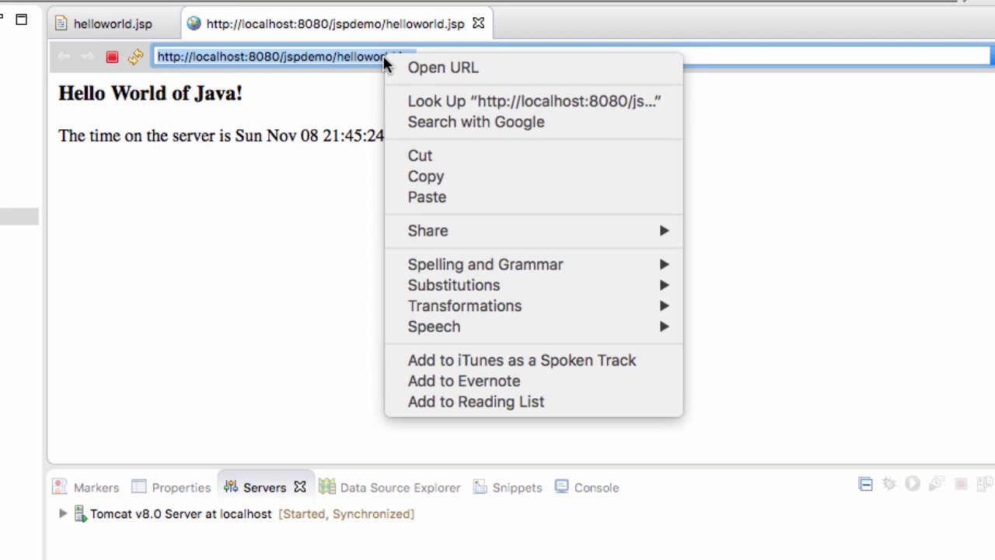
mouse_move(494, 176)
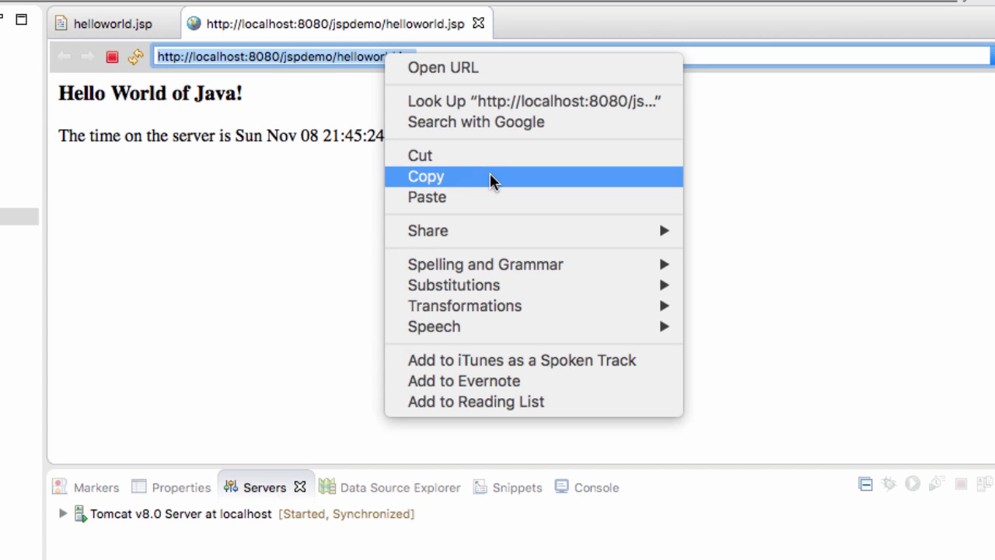
left_click(426, 177)
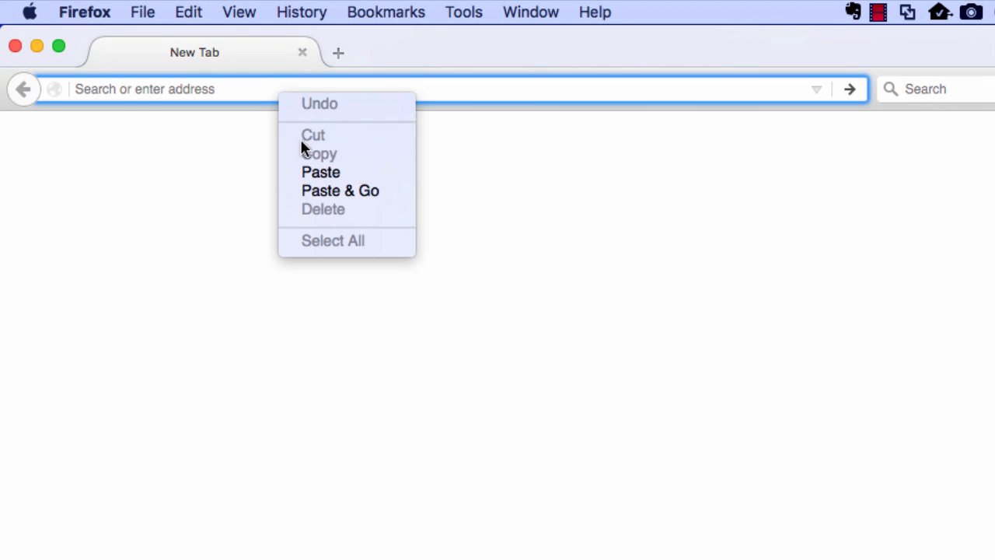
Paste localhost:8080/jspdemo/helloworld.jsp into Firefox and load it
left_click(340, 191)
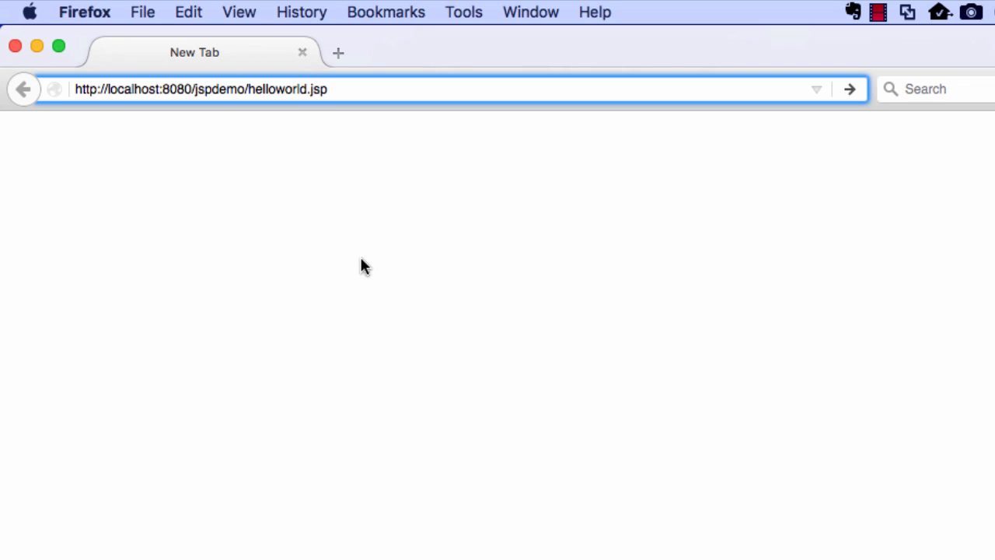
key("Return")
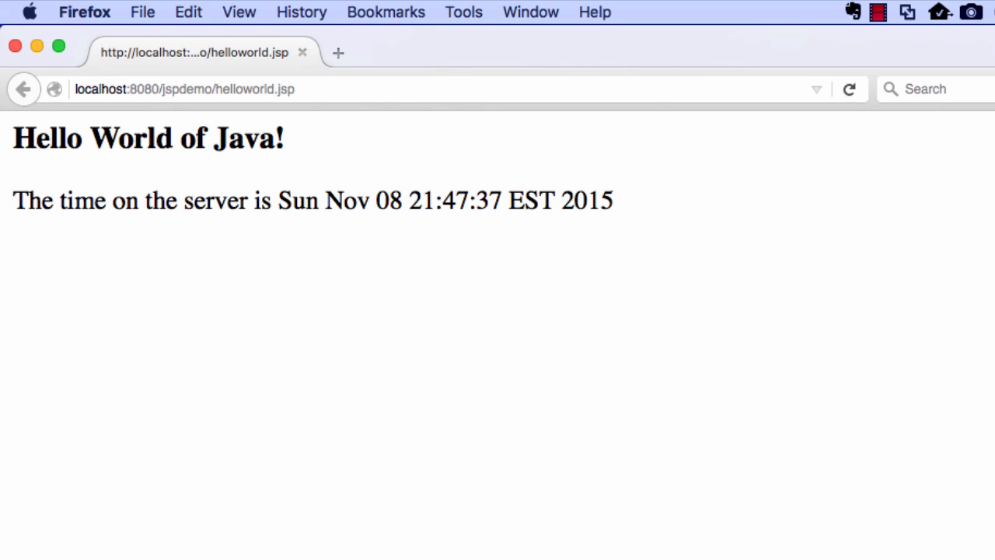
mouse_move(297, 144)
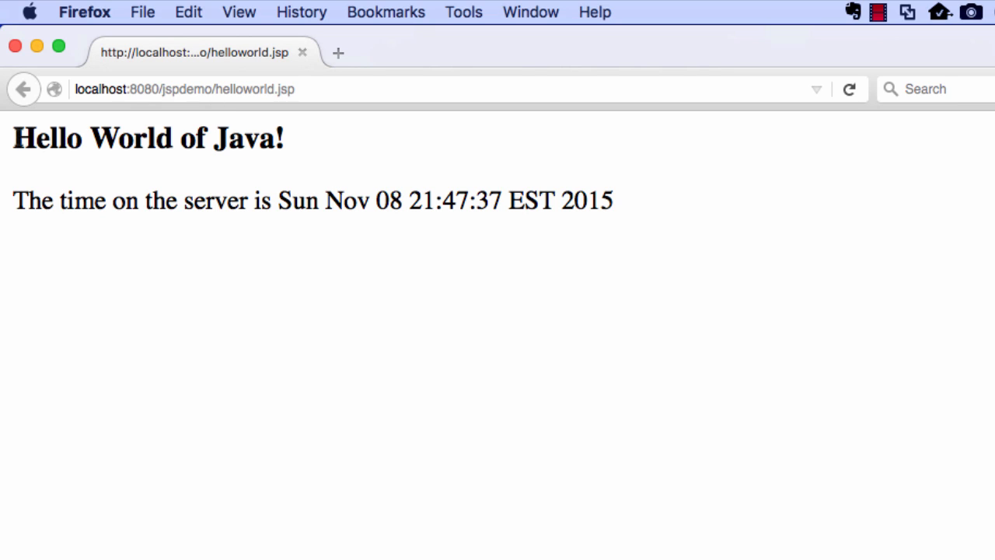
mouse_move(290, 192)
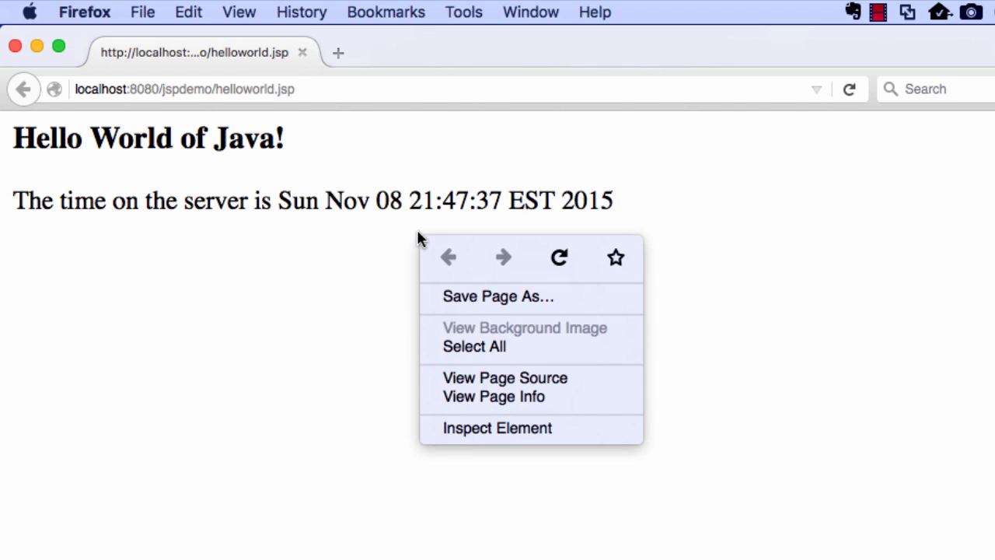
View the page source, showing plain HTML with the server time filled in
left_click(504, 377)
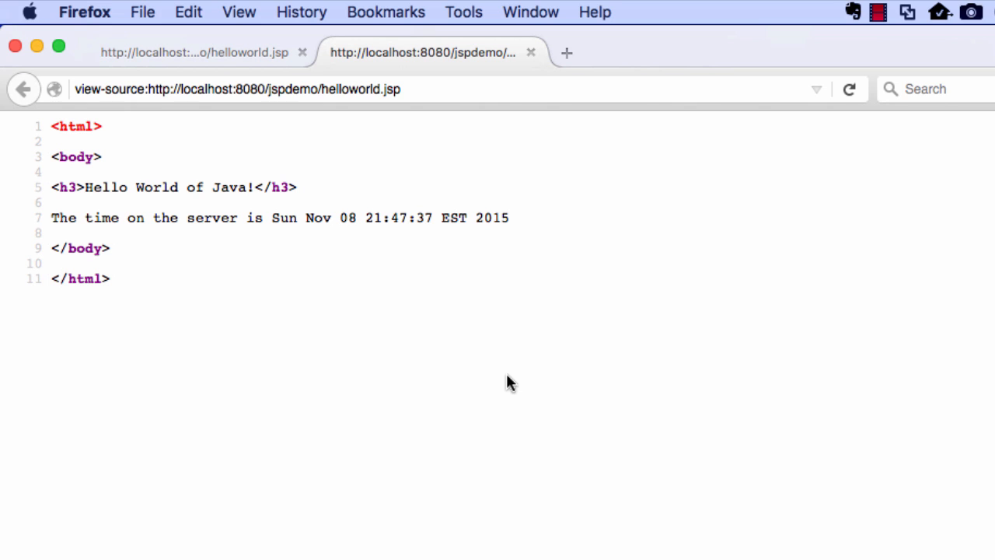
mouse_move(84, 148)
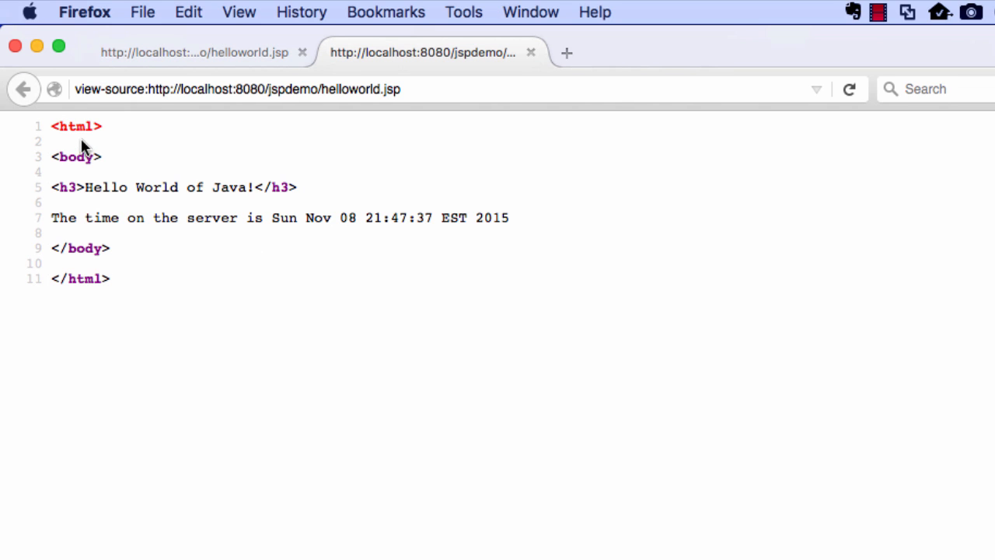